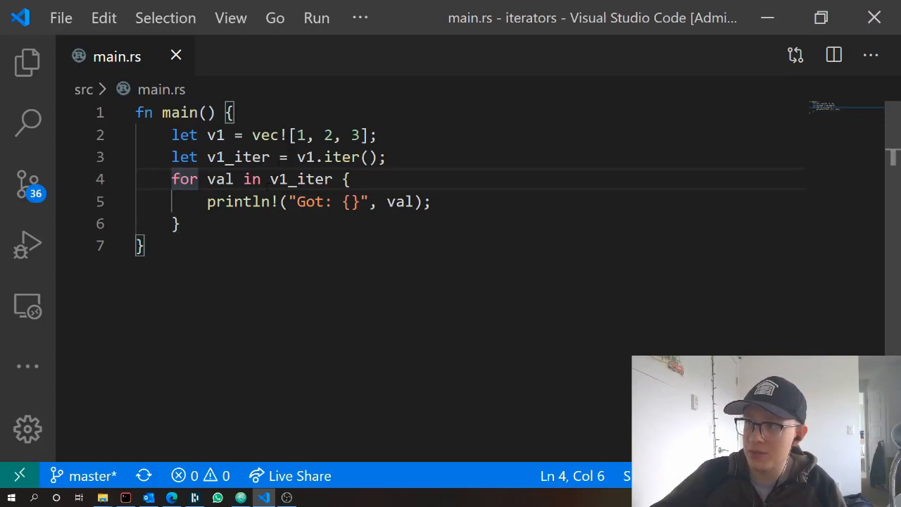
Step: Run the iterators project again with cargo run in Git Bash
left_click(281, 179)
type("D")
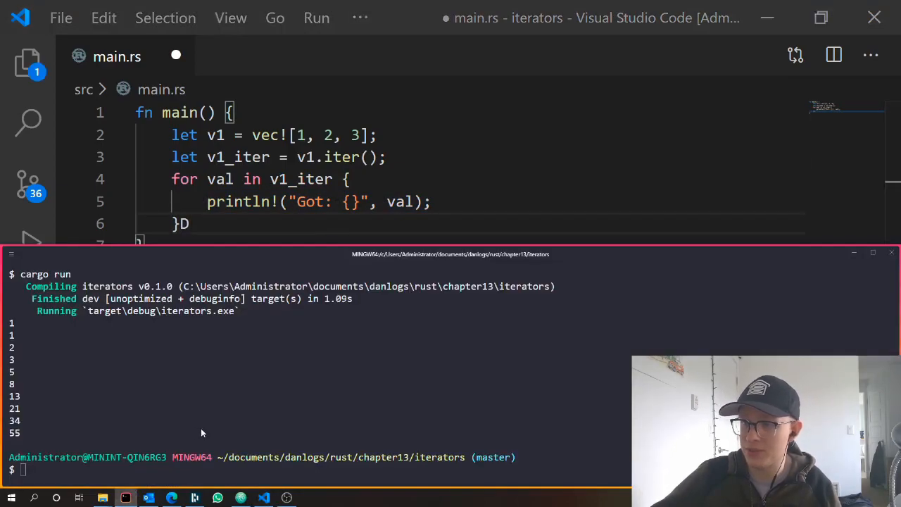
mouse_move(198, 440)
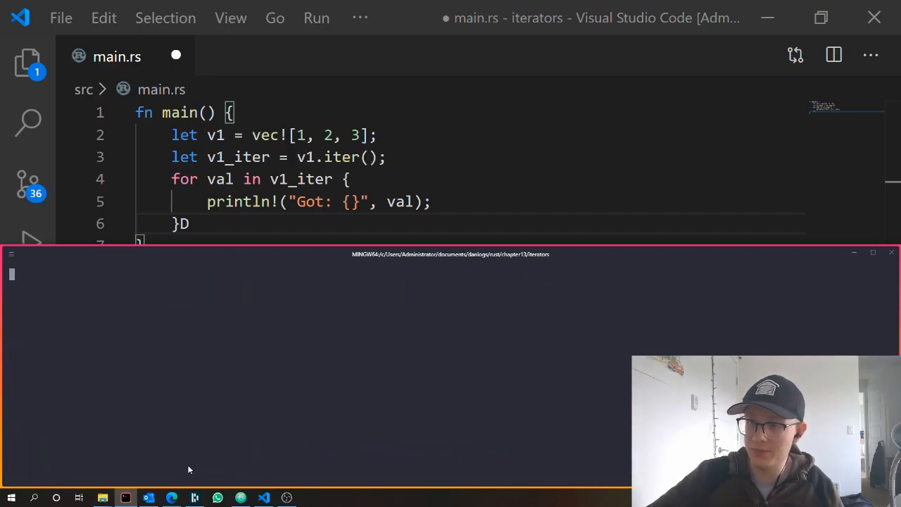
type("cargo run")
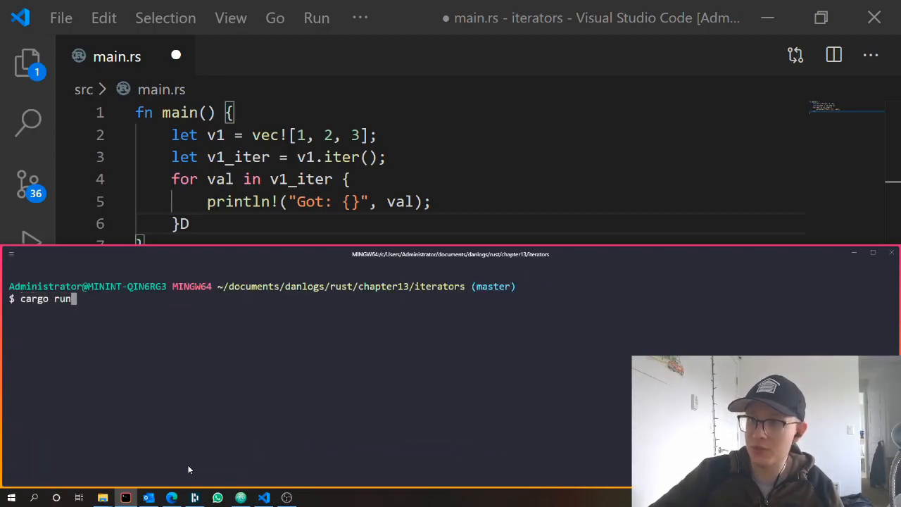
key("Enter")
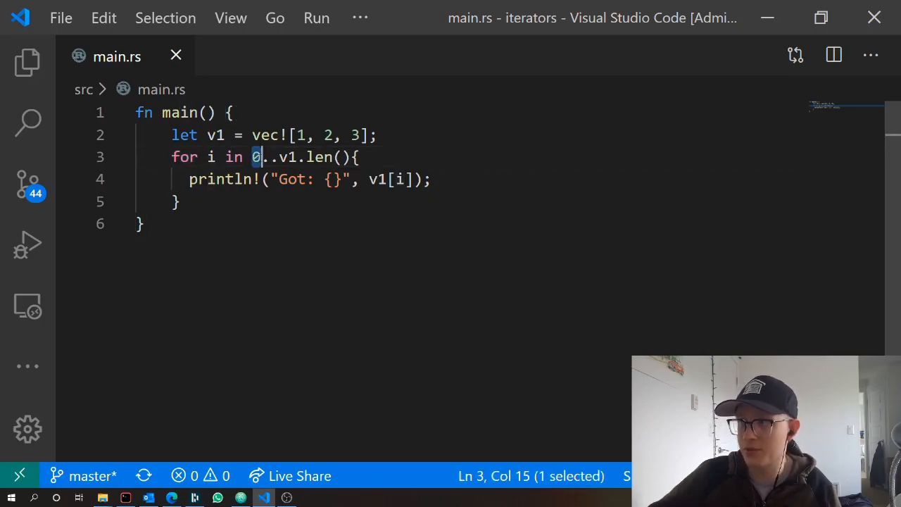
left_click_drag(279, 157, 349, 157)
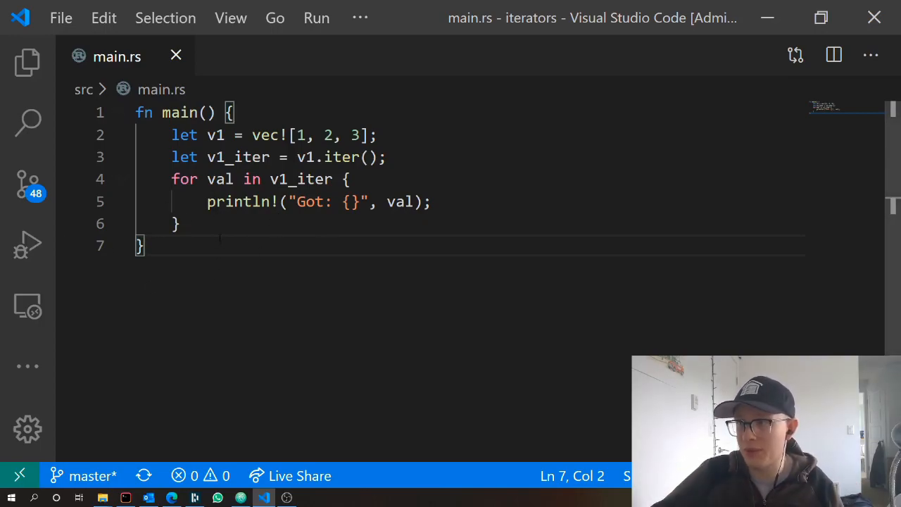
Step: Add println!("{:?}", v1_iter); after the for loop, then go to Git Bash
type("println")
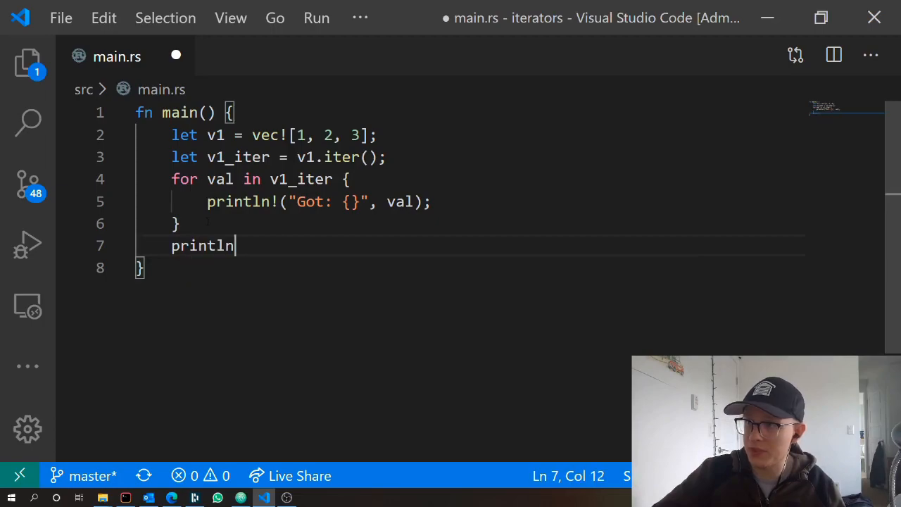
type("!()")
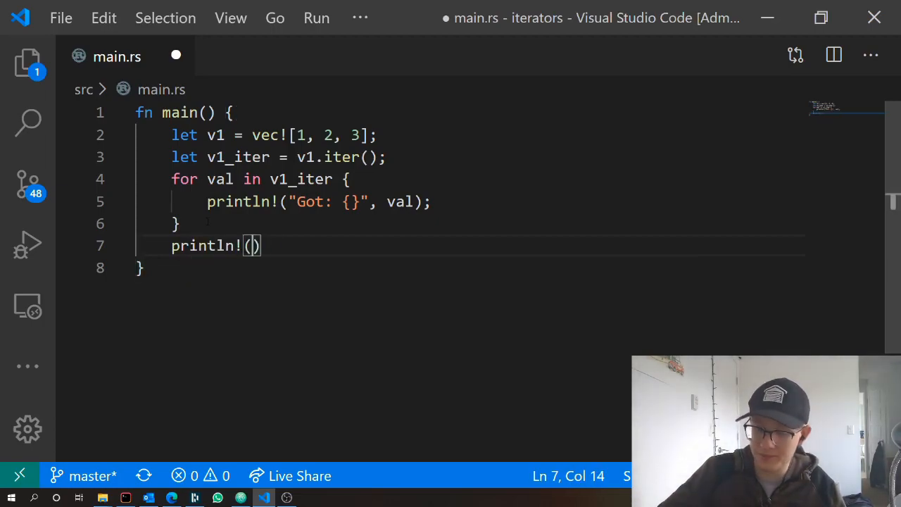
type("\"{}\"")
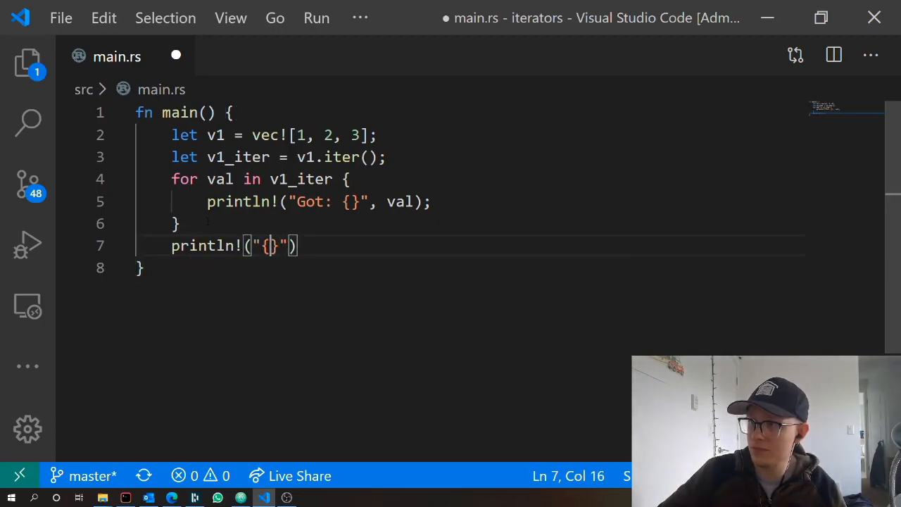
type(":?")
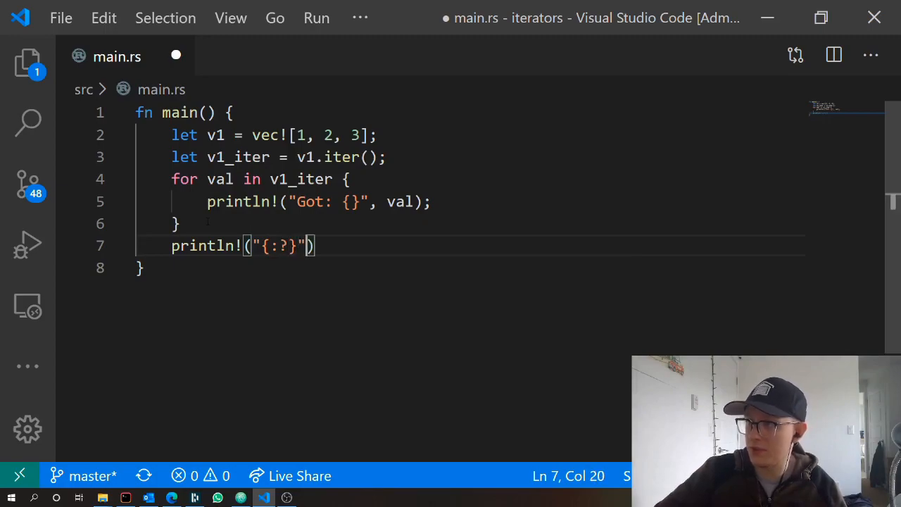
type(", v1_ite")
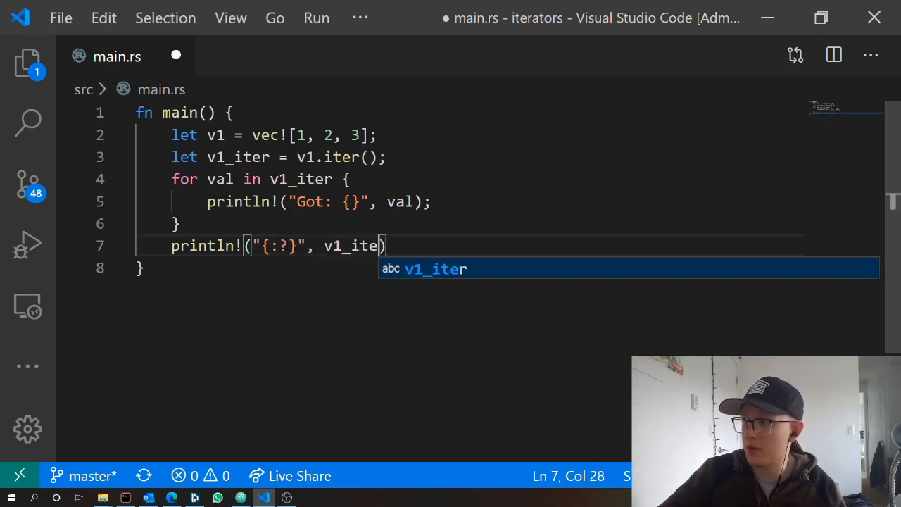
key("Tab")
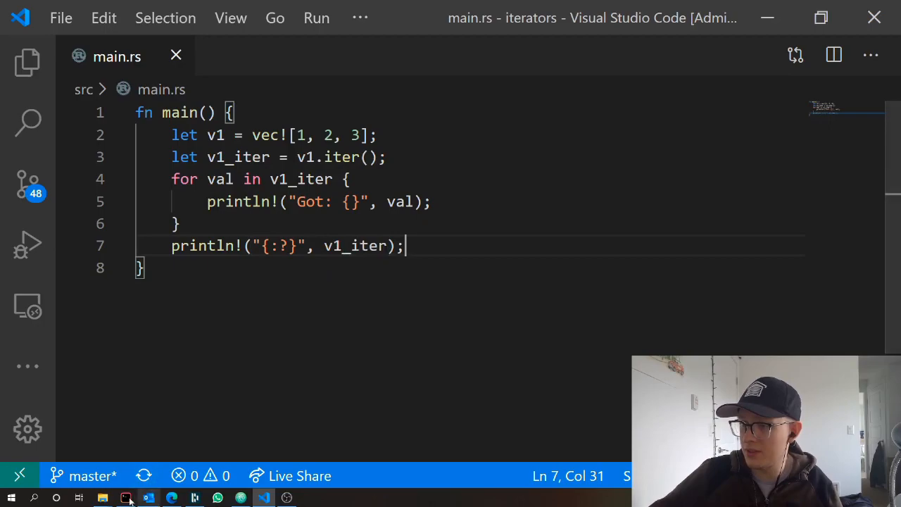
left_click(125, 497)
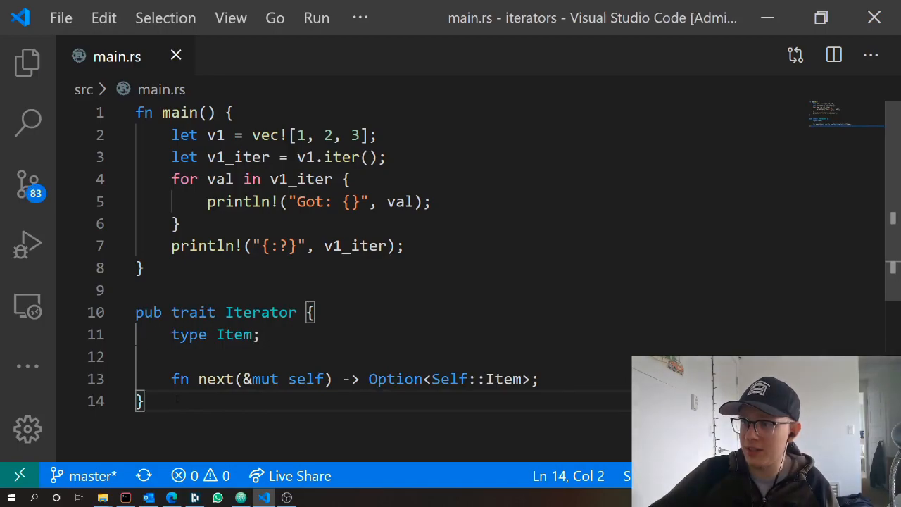
Step: Comment out the pub trait Iterator block below main with Ctrl+/
left_click_drag(135, 312, 141, 401)
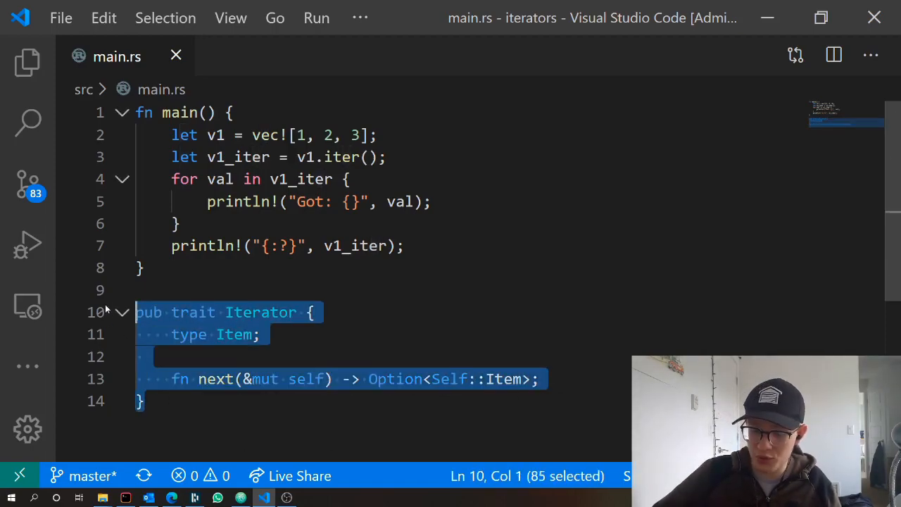
key("ctrl+/")
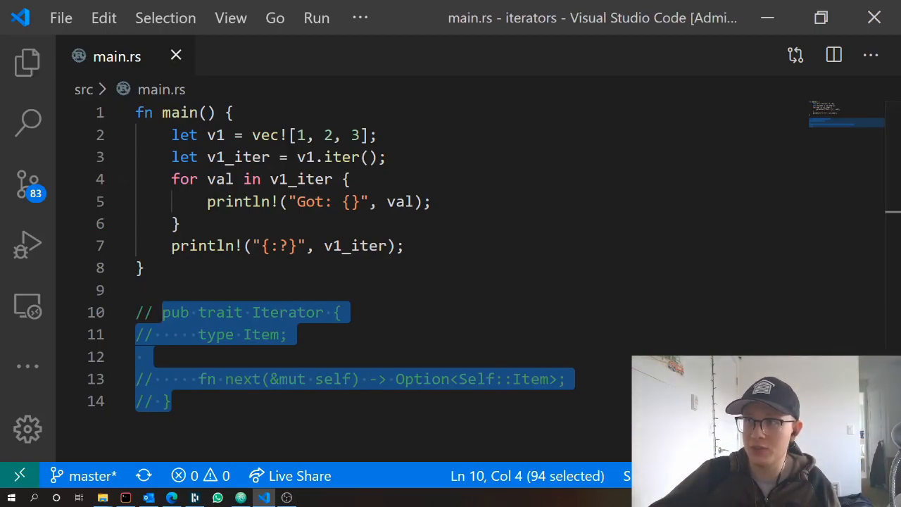
left_click(145, 112)
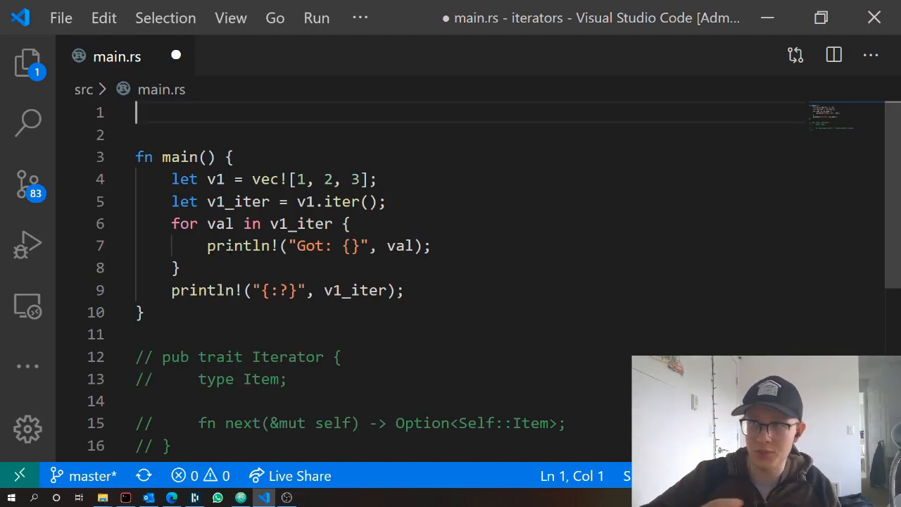
Step: Write the comment // 1, 1, 2, 3, 5 at the top of main.rs
type("// 1")
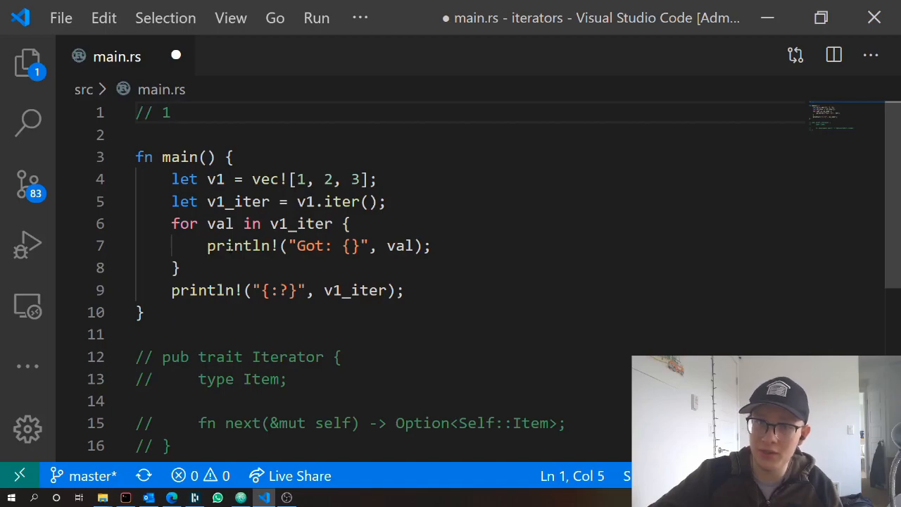
type(", 1,")
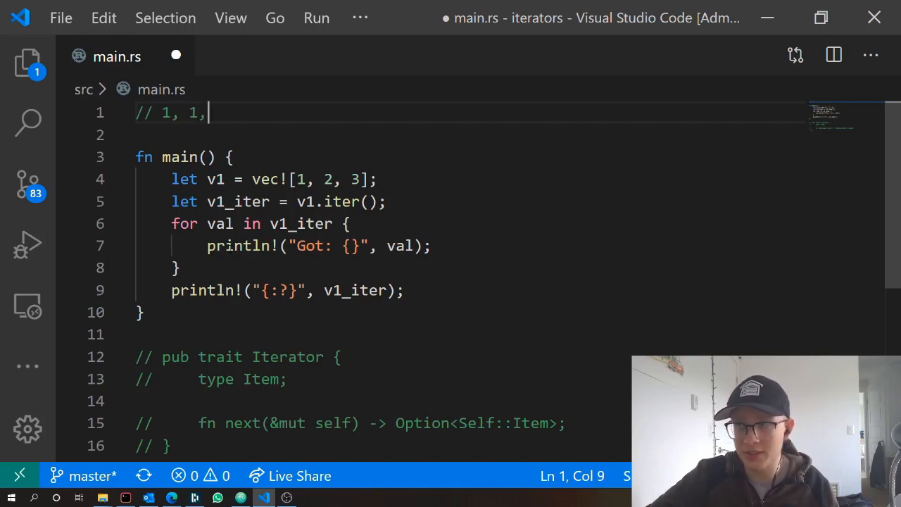
type("2, 3")
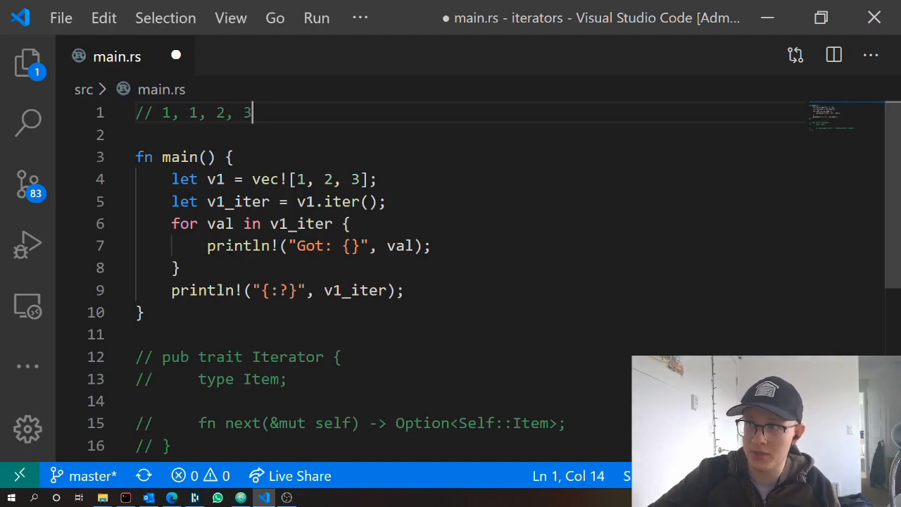
type(", 5")
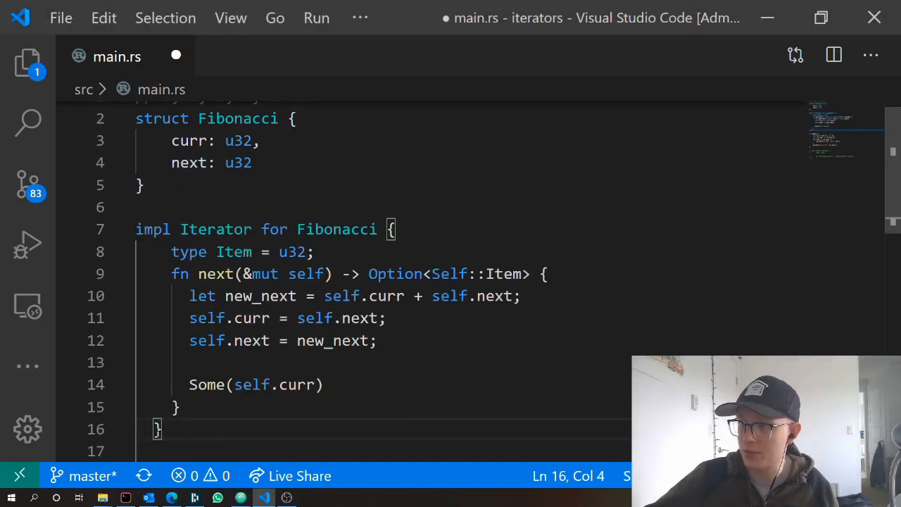
Step: Save main.rs and review impl Iterator for Fibonacci with type Item = u32
key("ctrl+s")
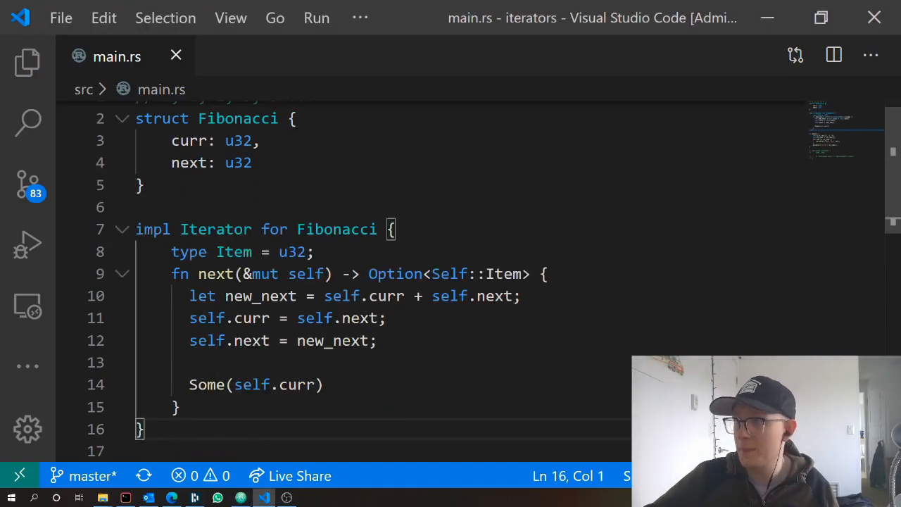
double_click(215, 229)
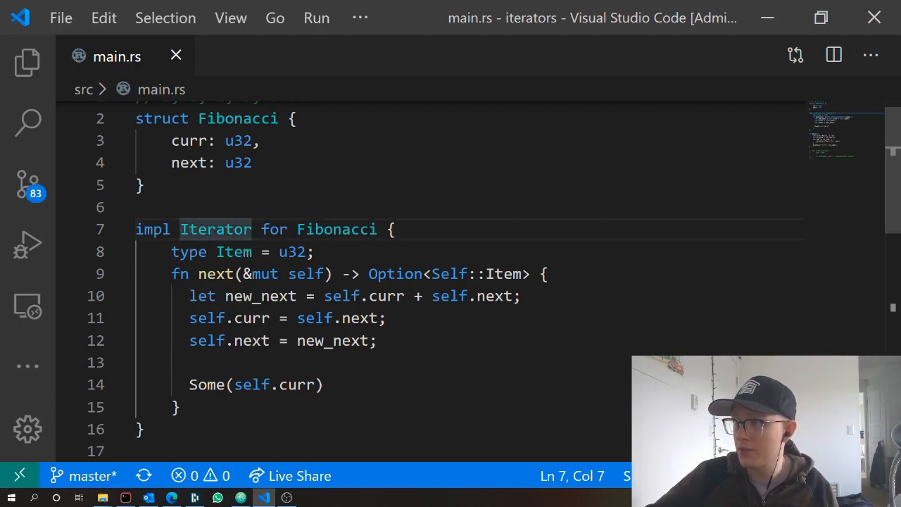
double_click(337, 228)
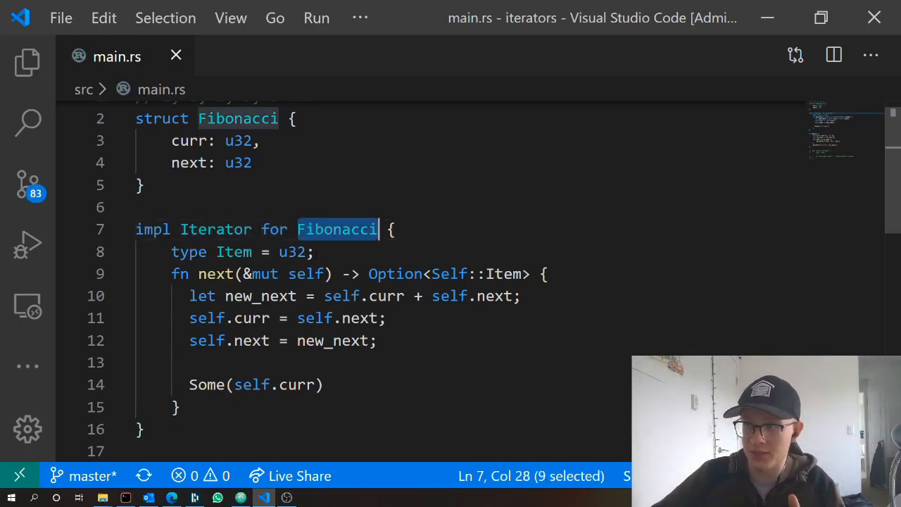
left_click_drag(216, 252, 314, 252)
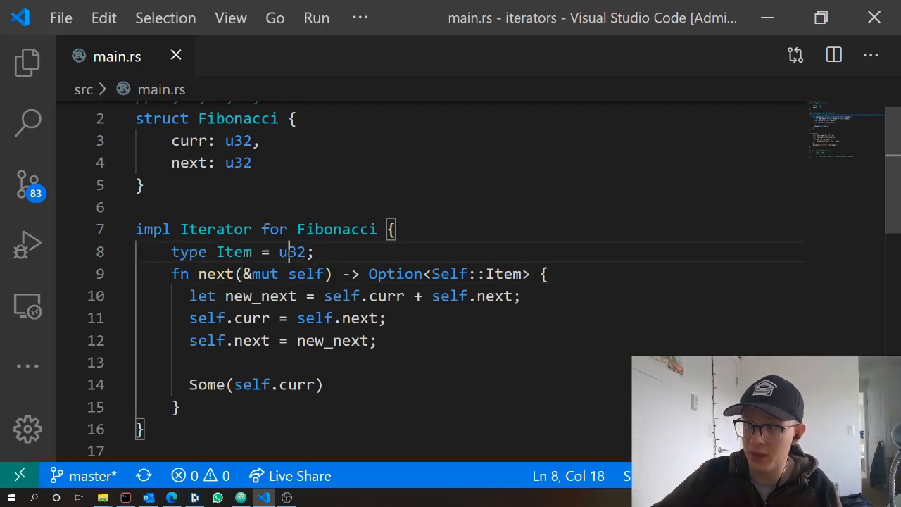
double_click(291, 251)
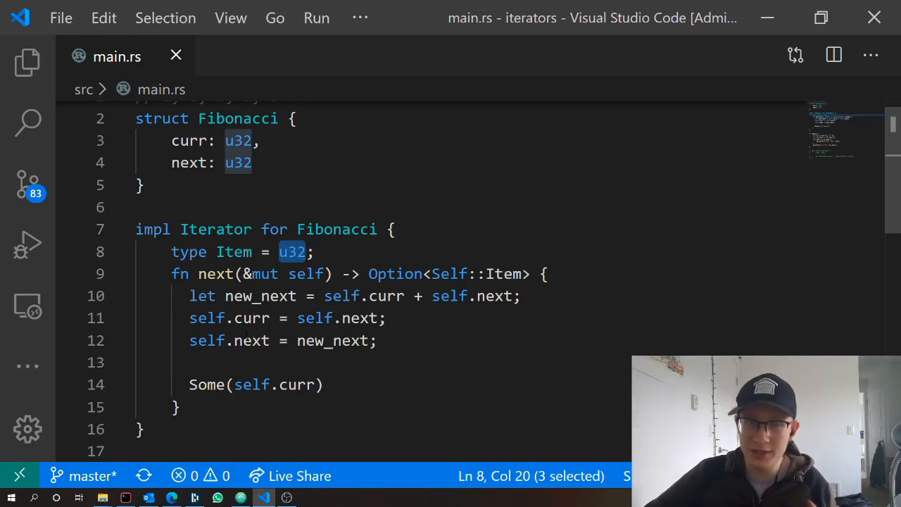
Step: Add the // 1, 1, 2, 3, 5 ... comment in next and review its Option<Self::Item> return type
left_click(189, 296)
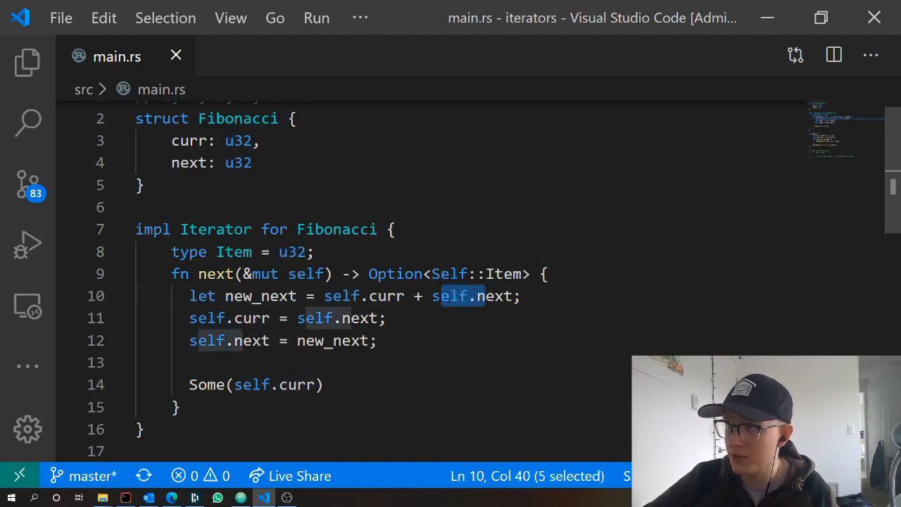
type("// 1, 1, 2, 3, 5 ...")
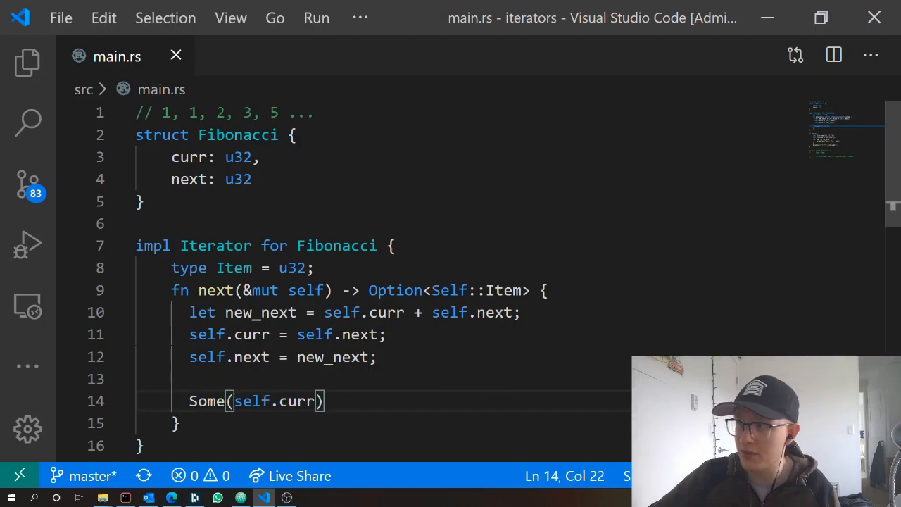
left_click_drag(369, 290, 531, 290)
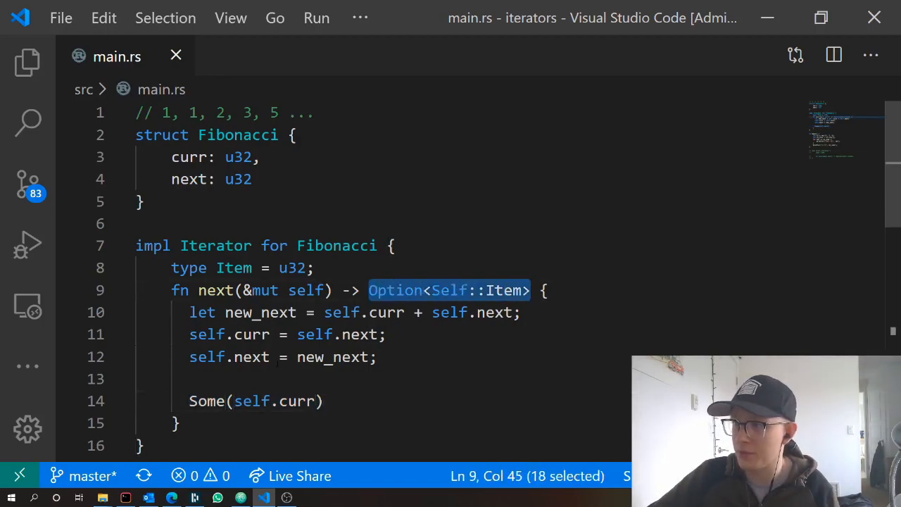
left_click(318, 357)
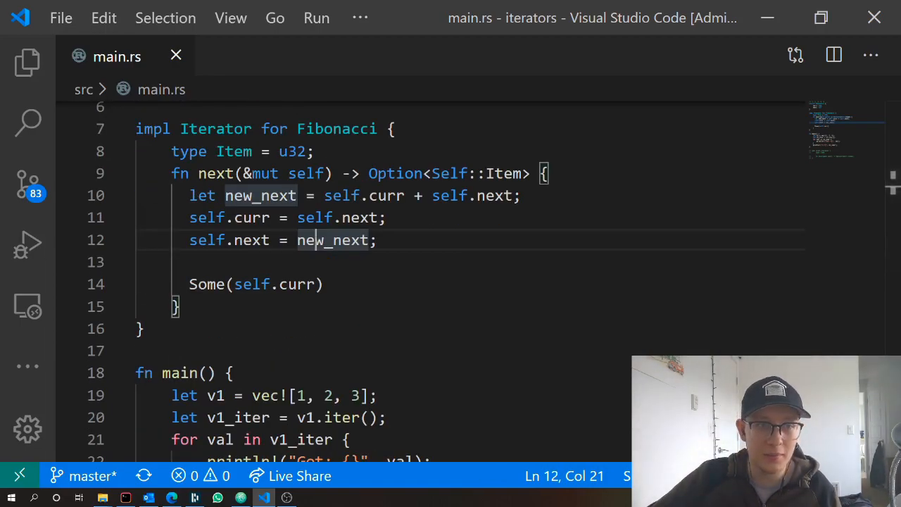
Step: Select main's old body to replace it with the Fibonacci { curr: 1, next: 1 } loop
scroll("down", 3)
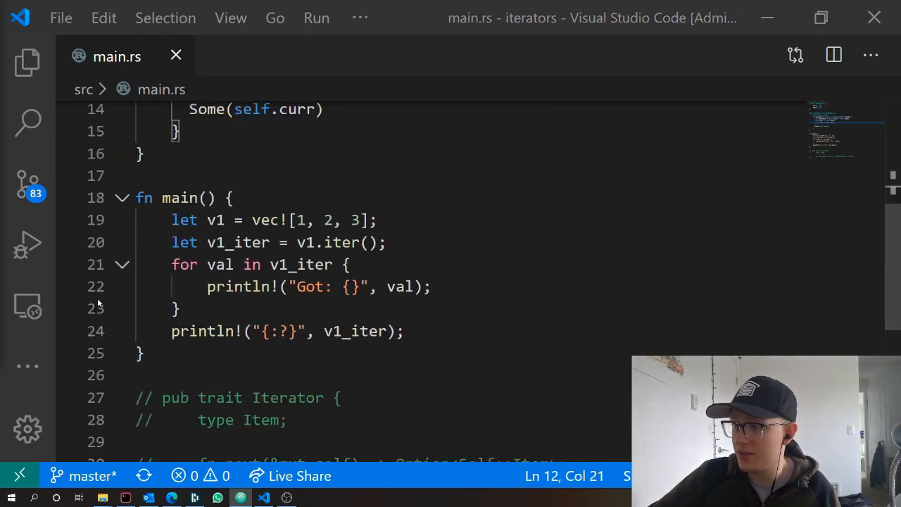
left_click_drag(171, 220, 404, 331)
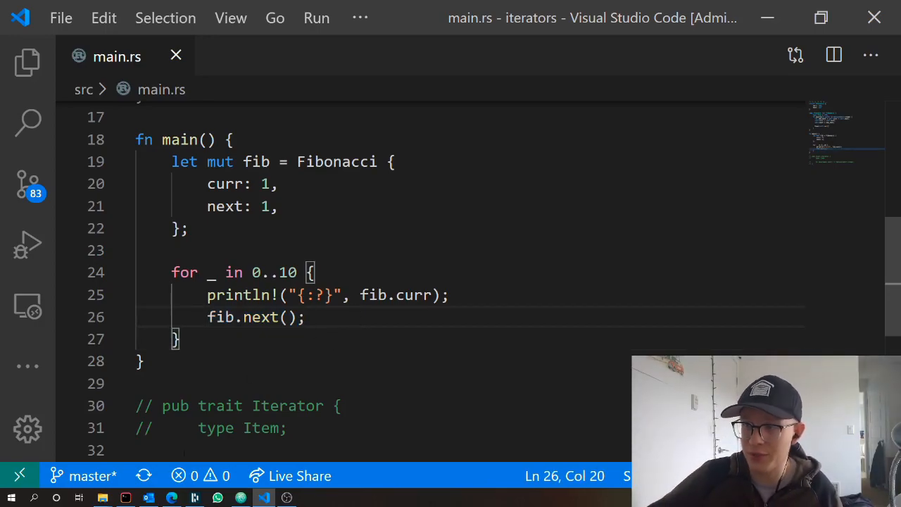
left_click(125, 498)
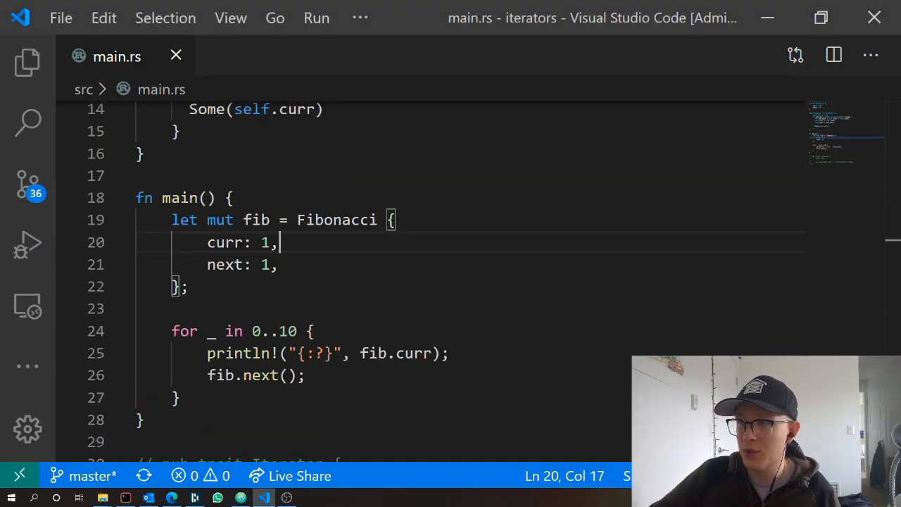
scroll("down", 3)
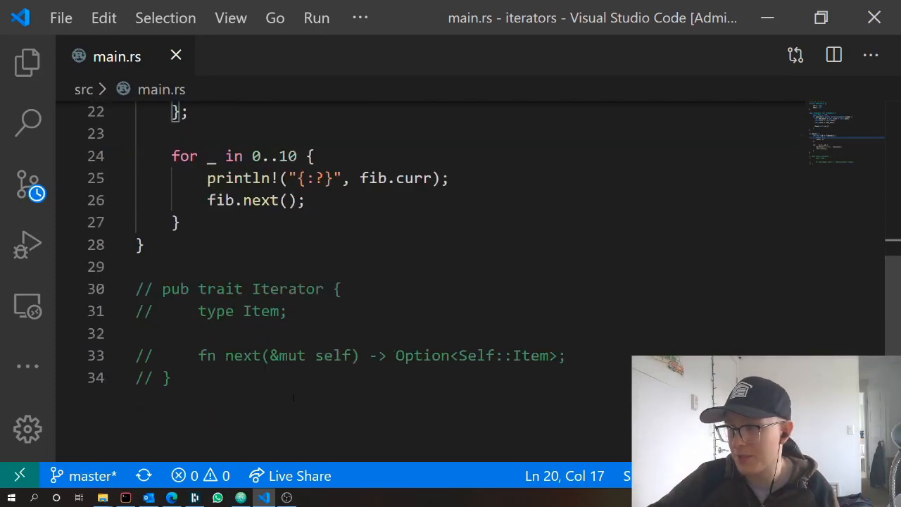
scroll("up", 3)
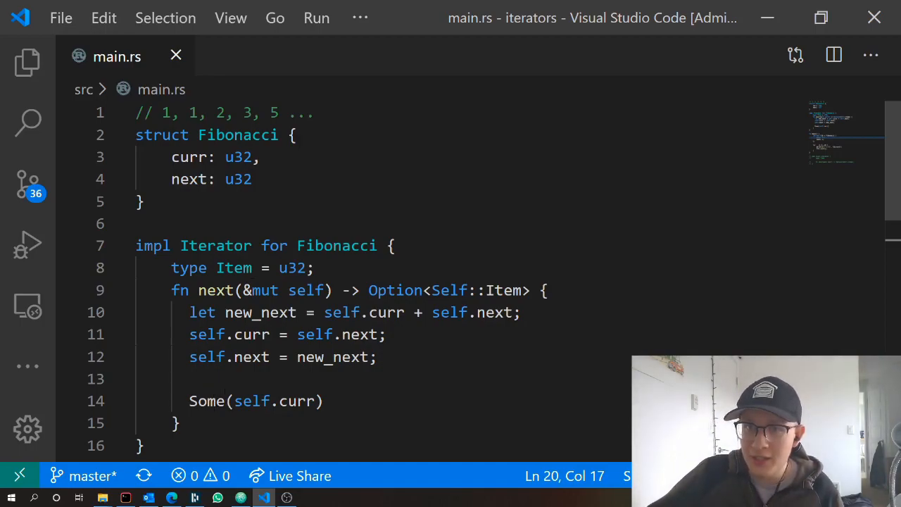
Step: Clear the Fibonacci code down to fn main with let v1 = vec![1, 2, 3];
scroll("down", 3)
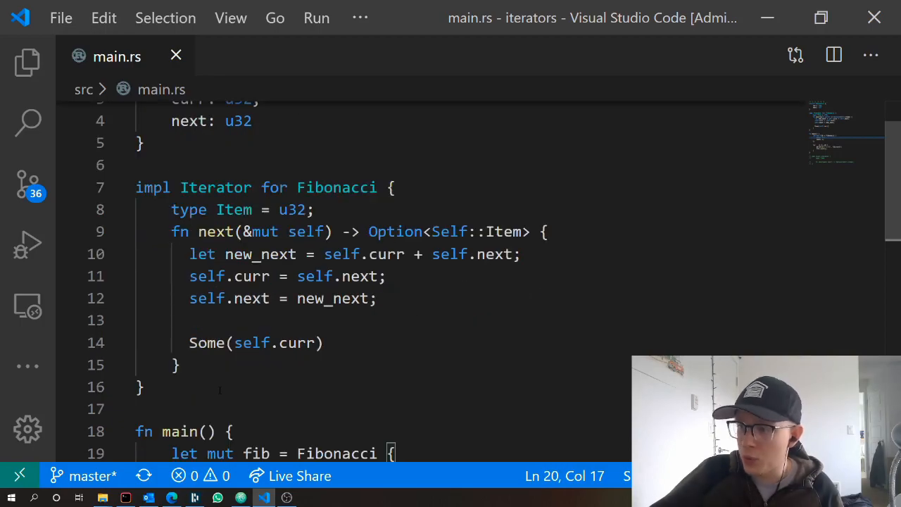
scroll("down", 3)
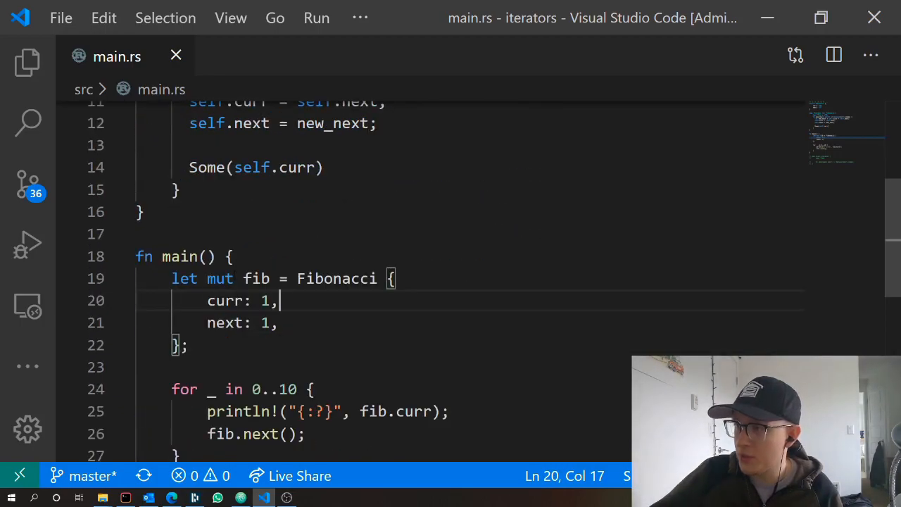
double_click(257, 279)
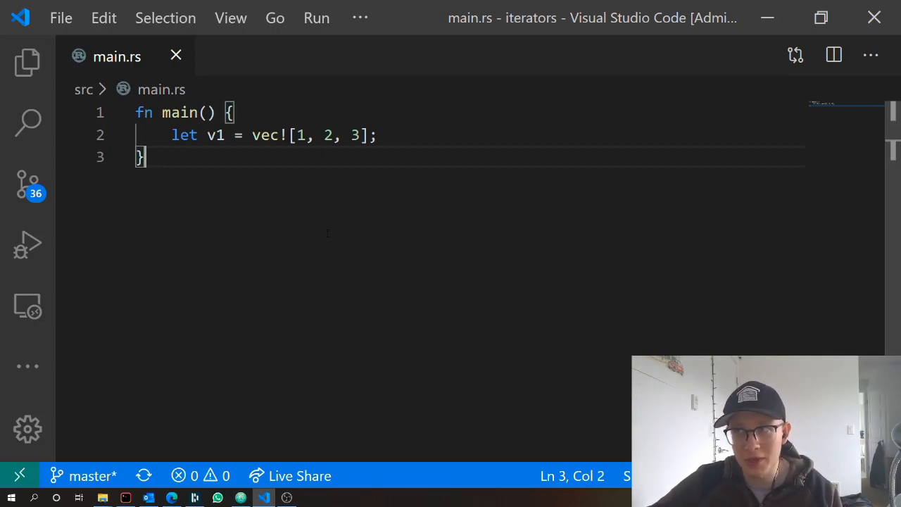
Step: Add the // v2: 2, 3, 4 comment on a new line below v1
key("Enter")
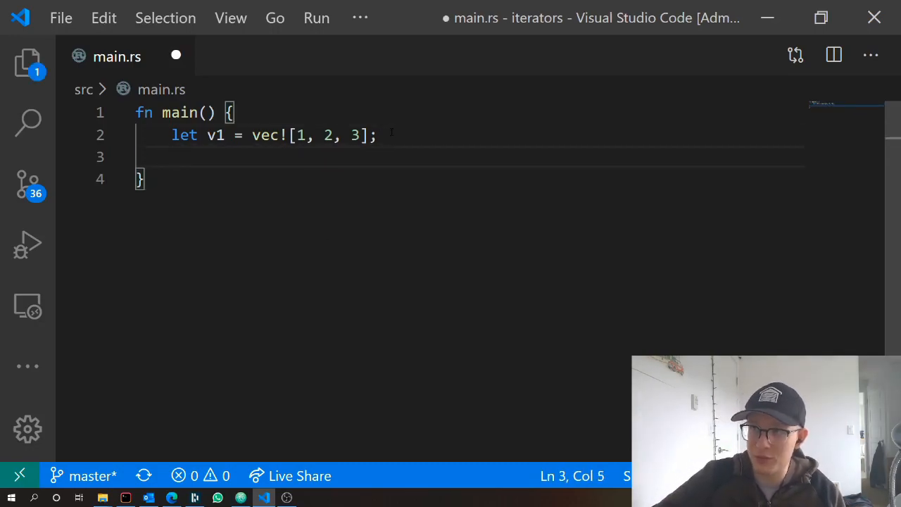
type("// v2 2, 3,")
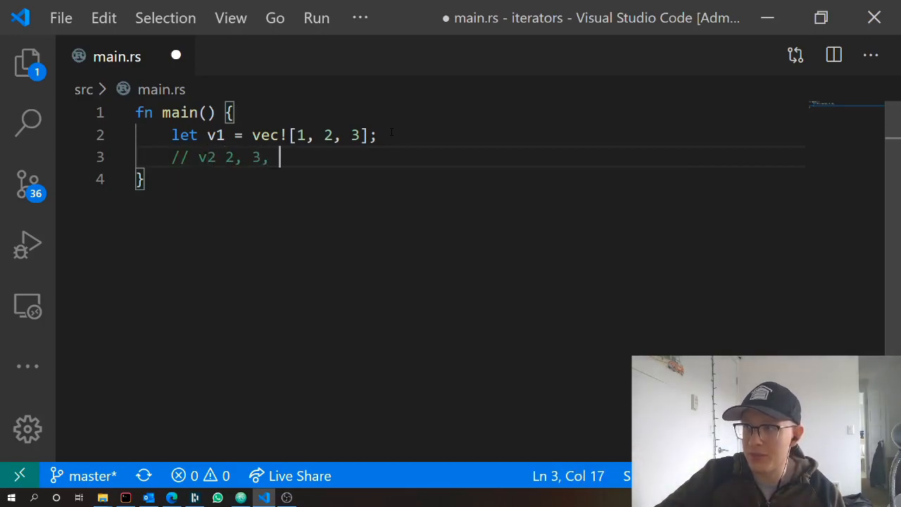
type("4")
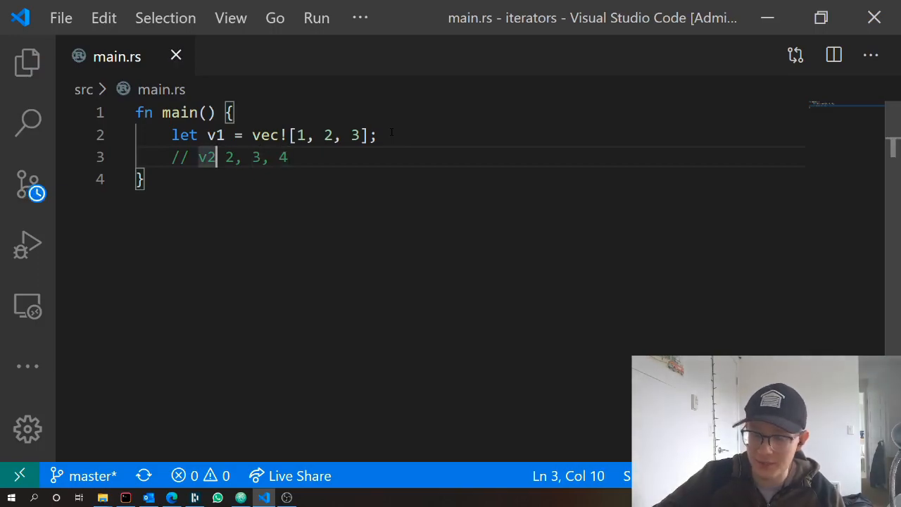
type(":")
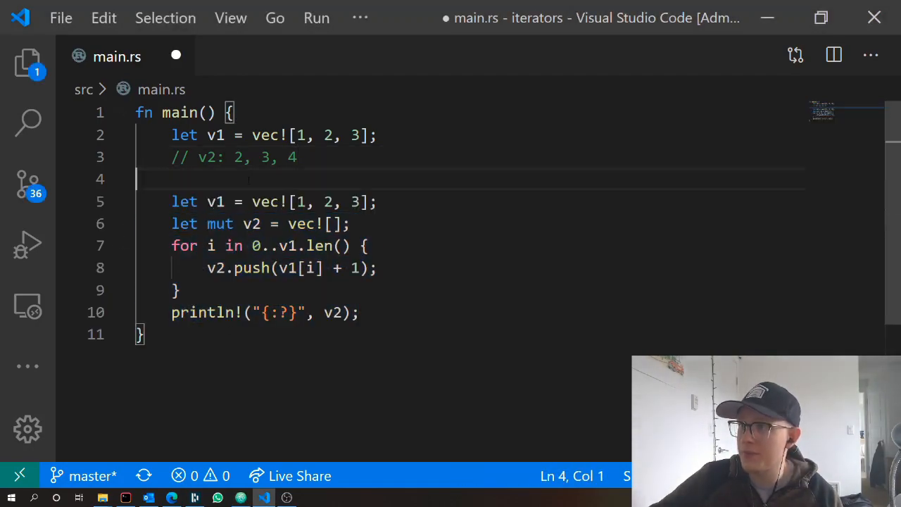
Step: Delete the comment and duplicate v1 line and save main.rs
key("ctrl+s")
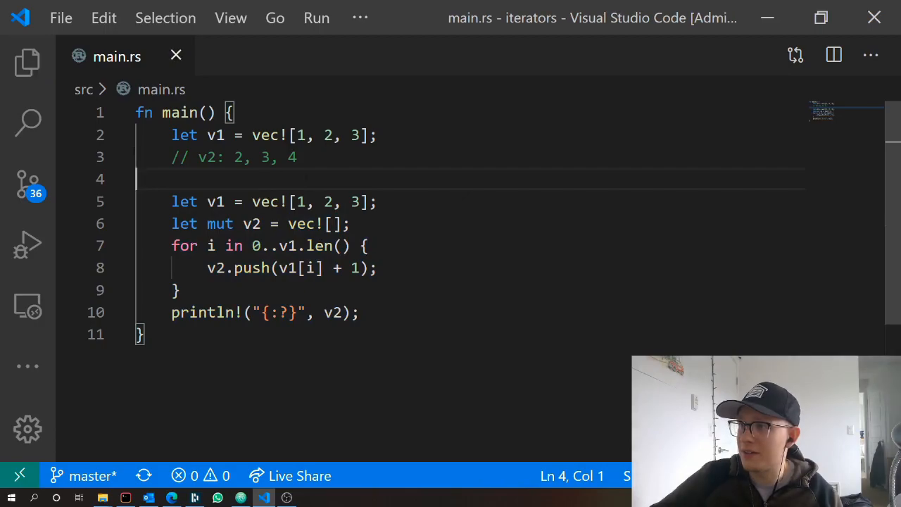
key("Delete")
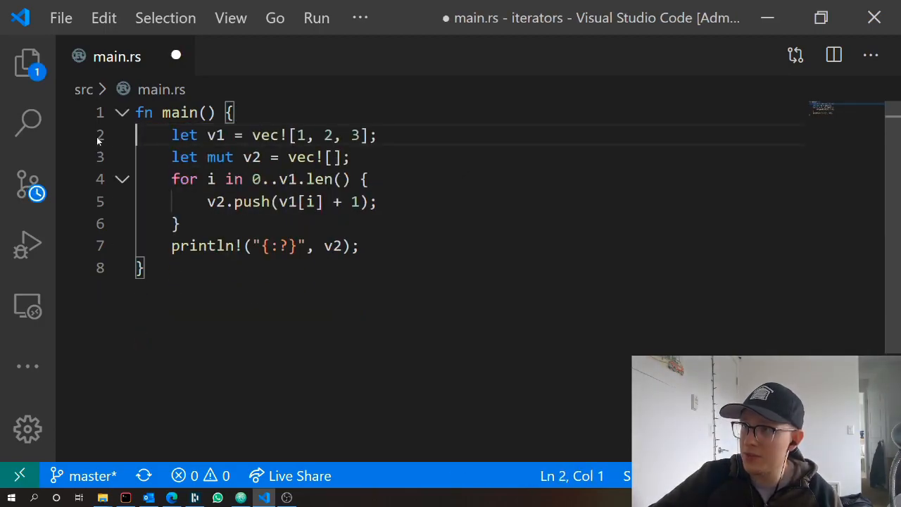
key("ctrl+s")
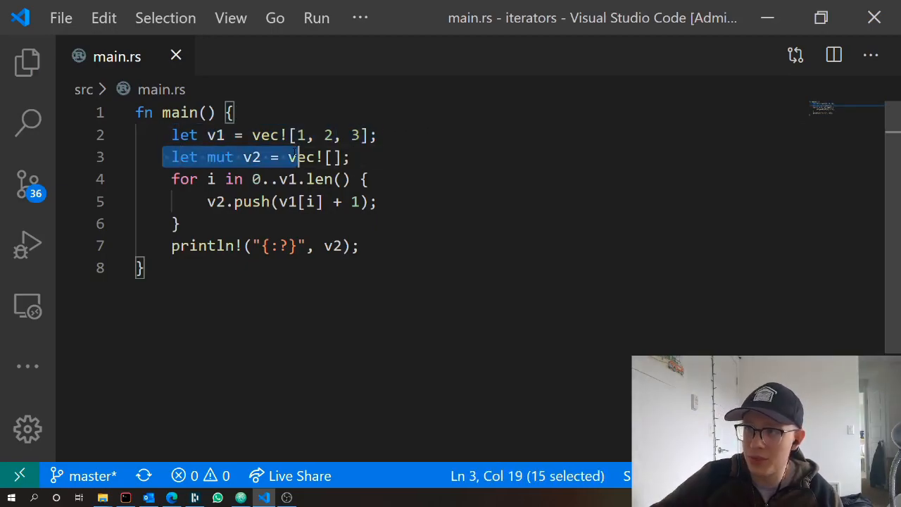
Step: Review the mutable v2, the push call and loop index i before rewriting as map-and-collect
left_click(217, 157)
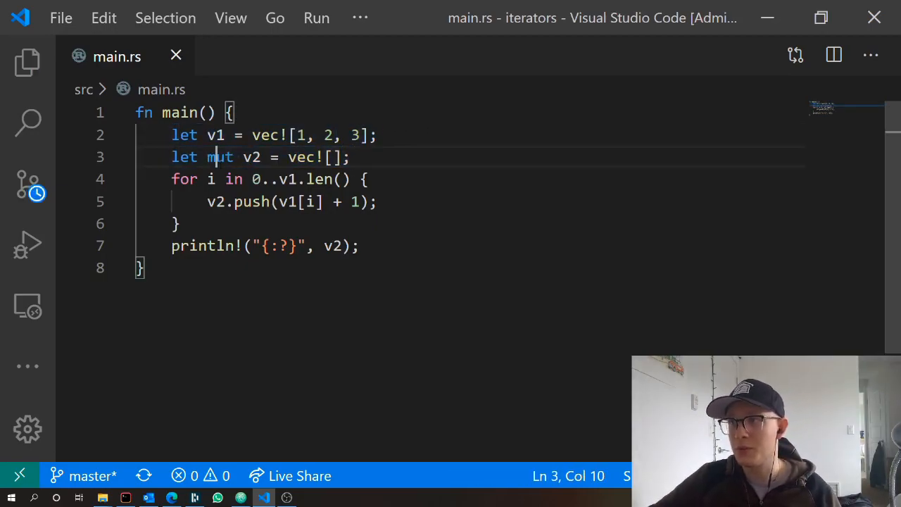
double_click(251, 202)
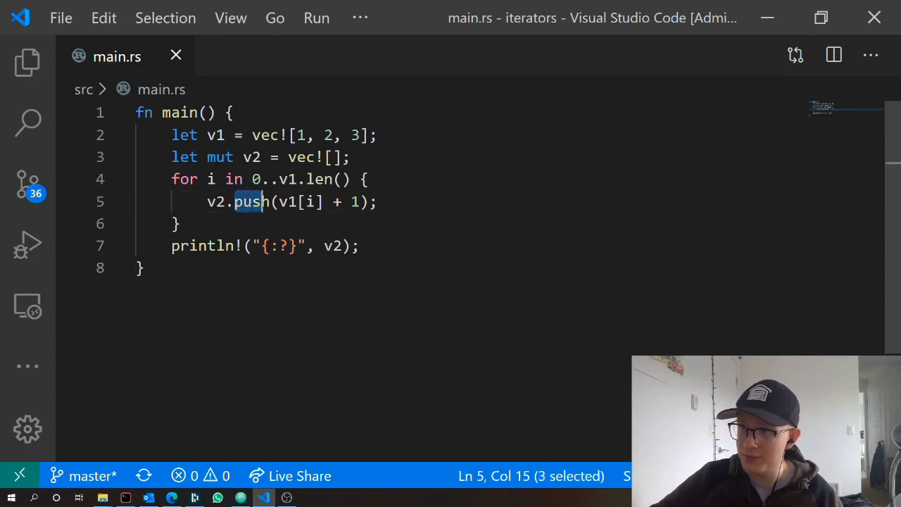
left_click(209, 179)
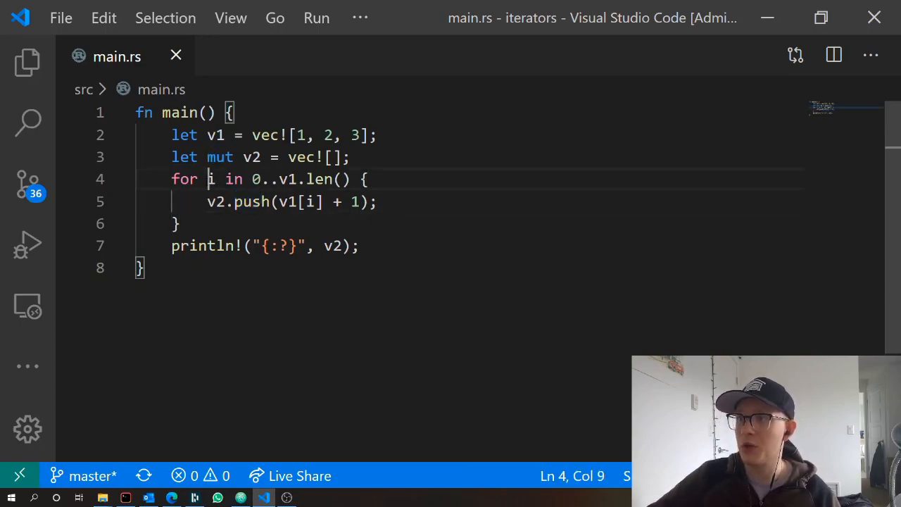
double_click(209, 179)
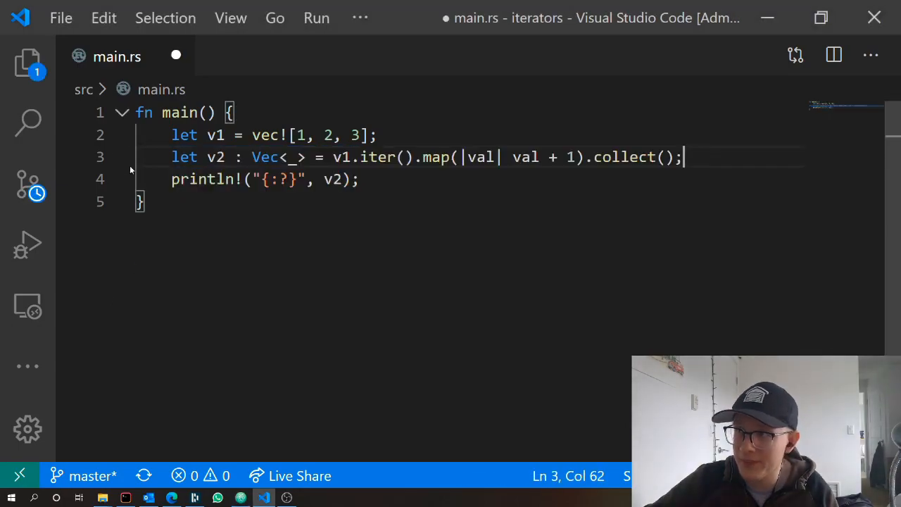
Step: Save main.rs and highlight v2 and the map call in the one-line collect version
key("ctrl+s")
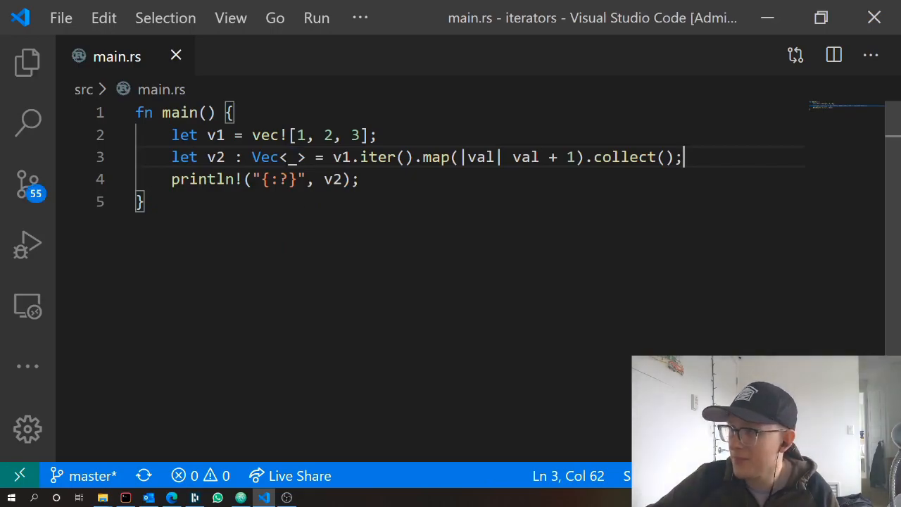
double_click(215, 157)
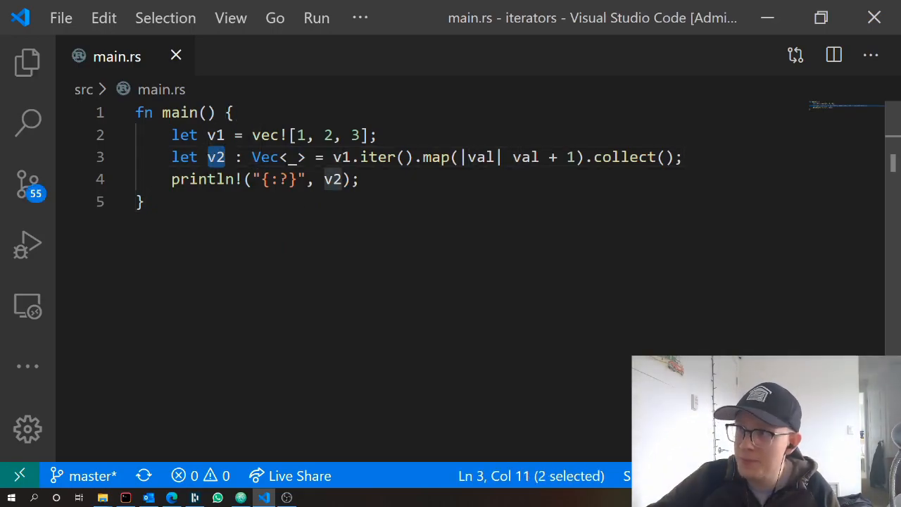
double_click(264, 156)
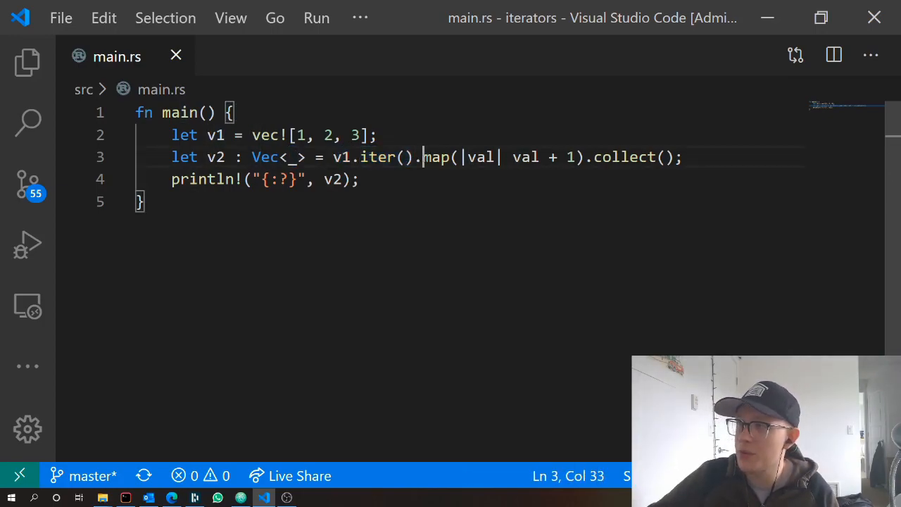
double_click(437, 156)
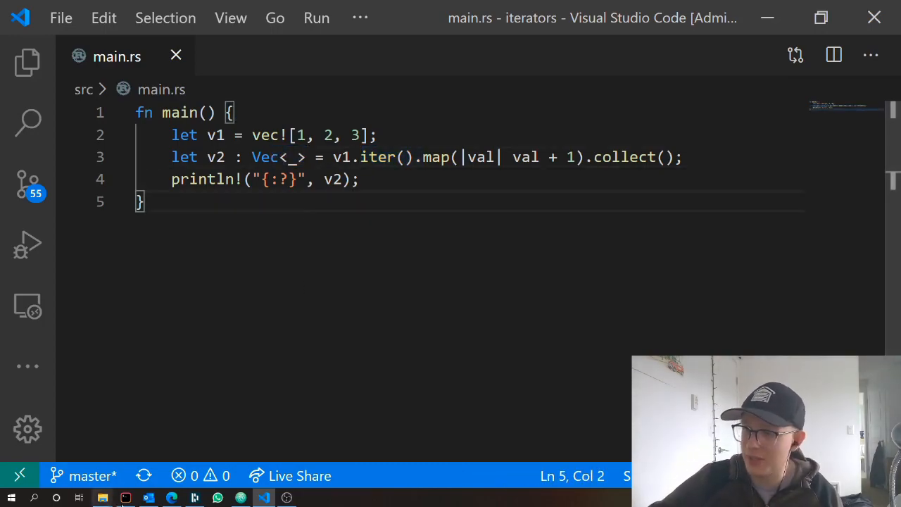
left_click(126, 498)
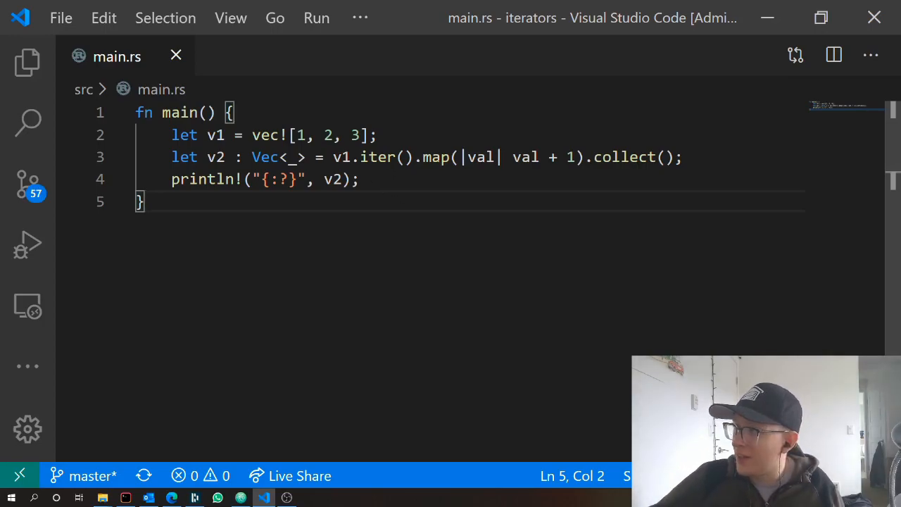
double_click(437, 156)
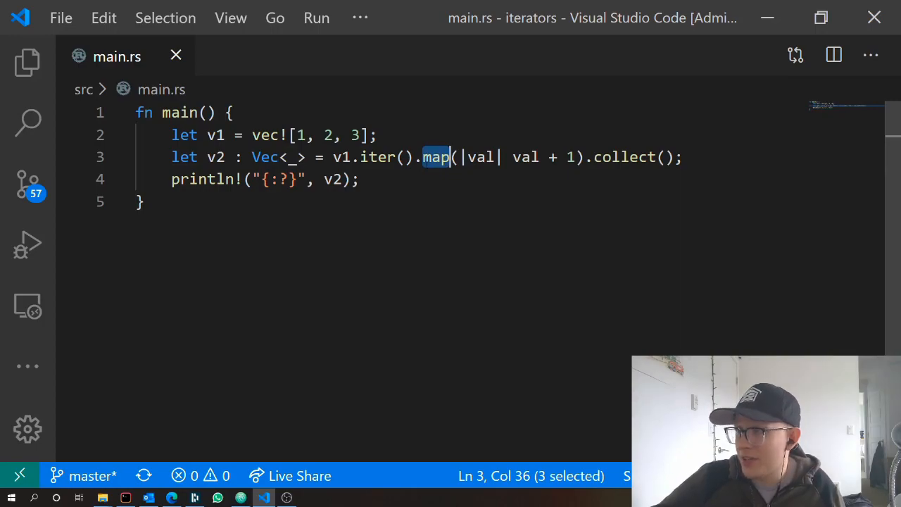
mouse_move(426, 187)
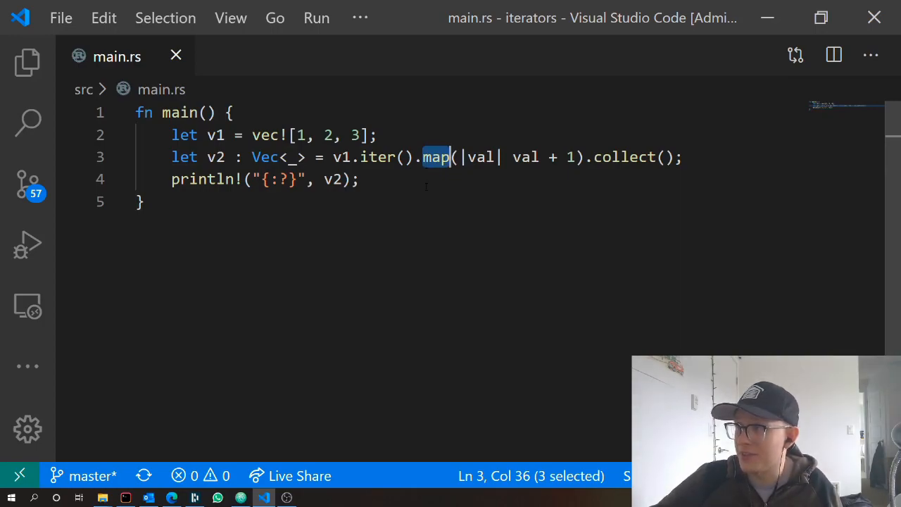